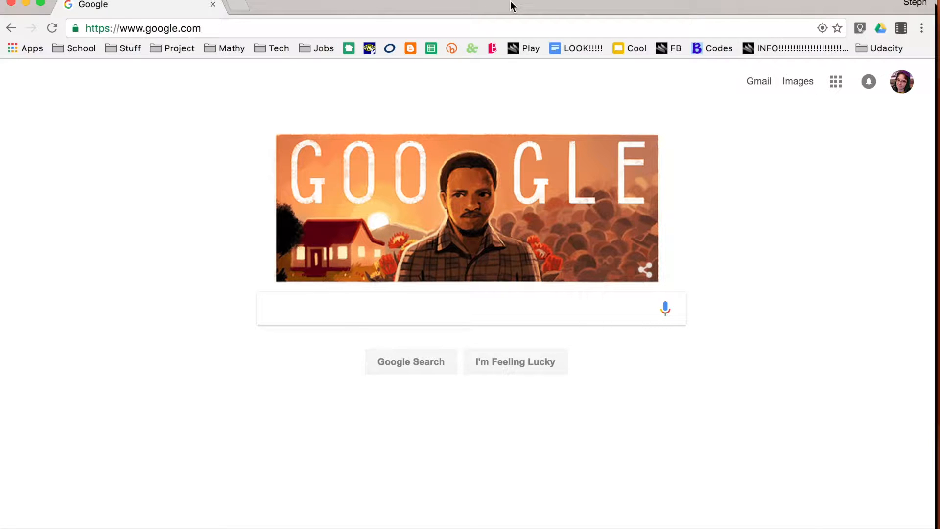
mouse_move(723, 147)
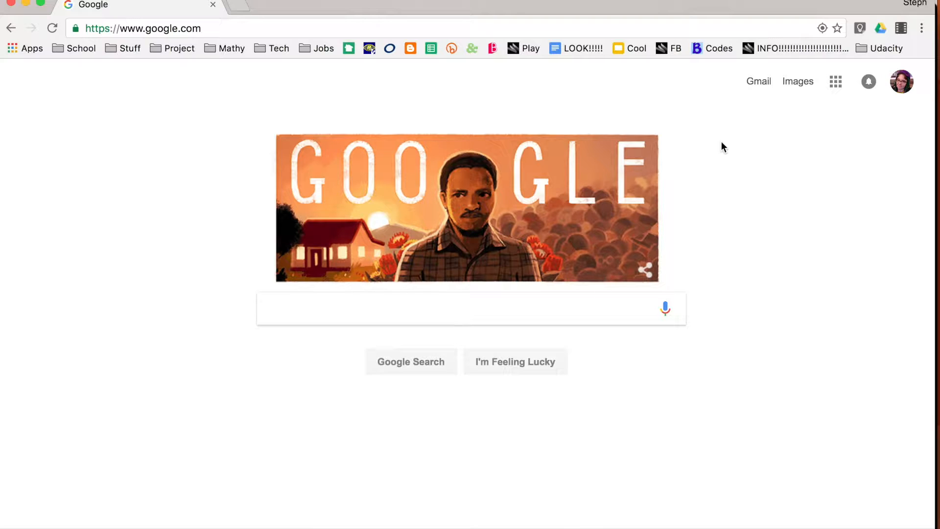
mouse_move(701, 132)
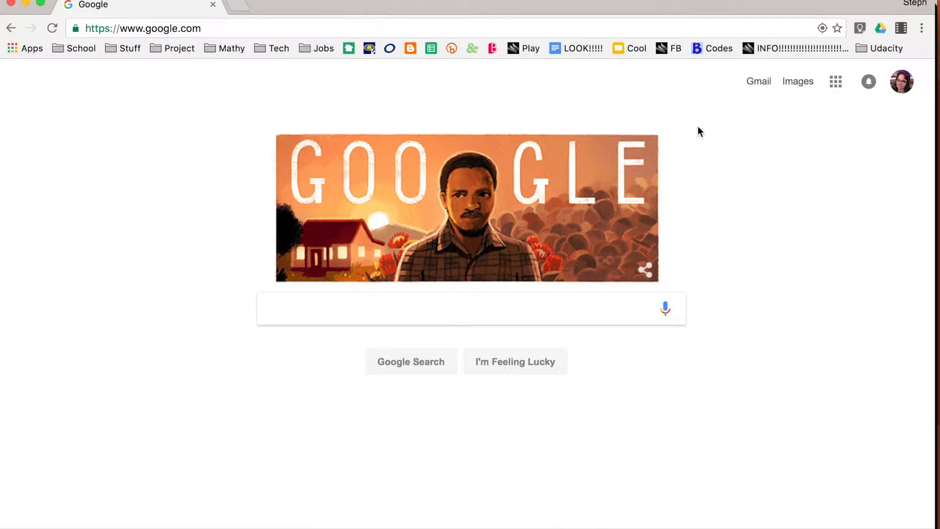
mouse_move(618, 137)
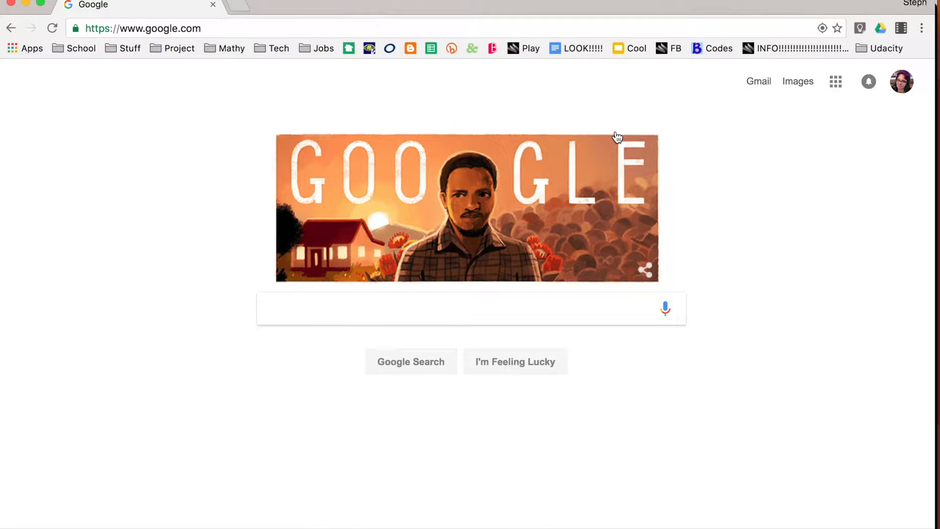
mouse_move(924, 18)
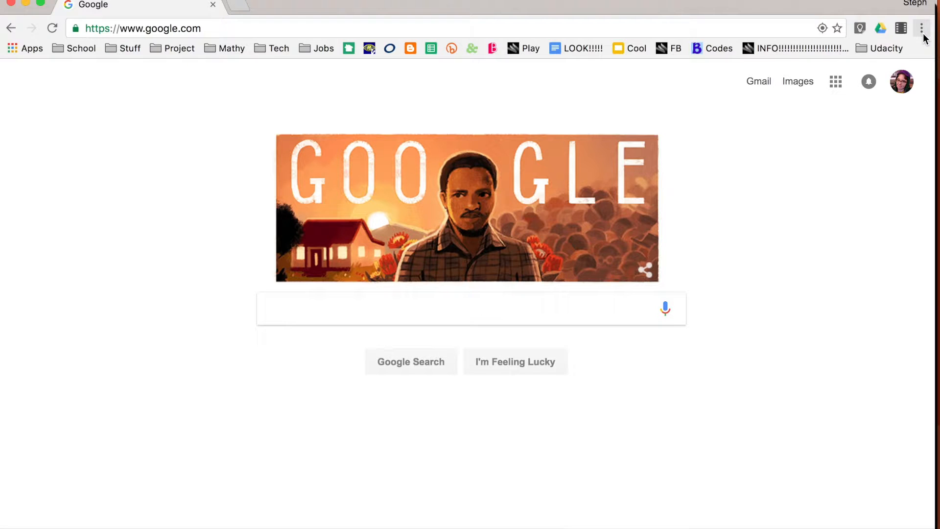
Open Chrome's Downloads page from the browser menu and browse yesterday's entries.
click(922, 28)
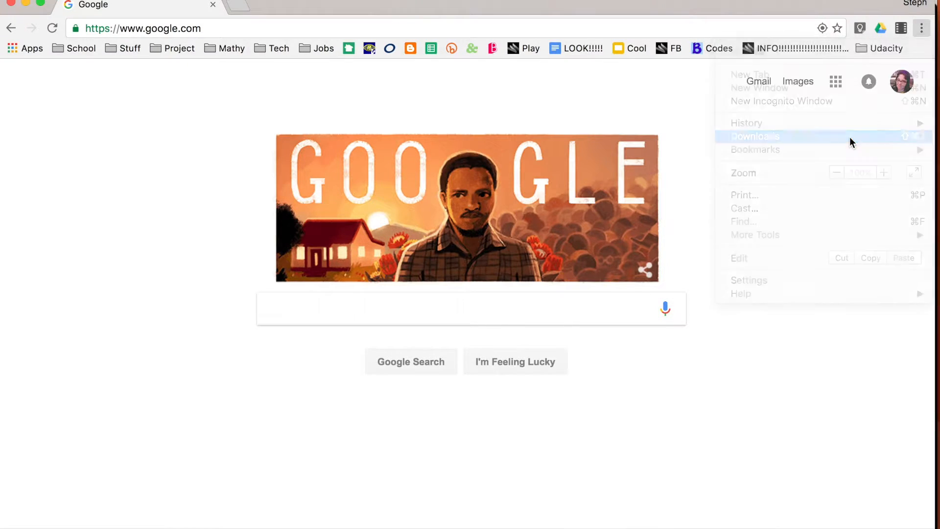
click(754, 136)
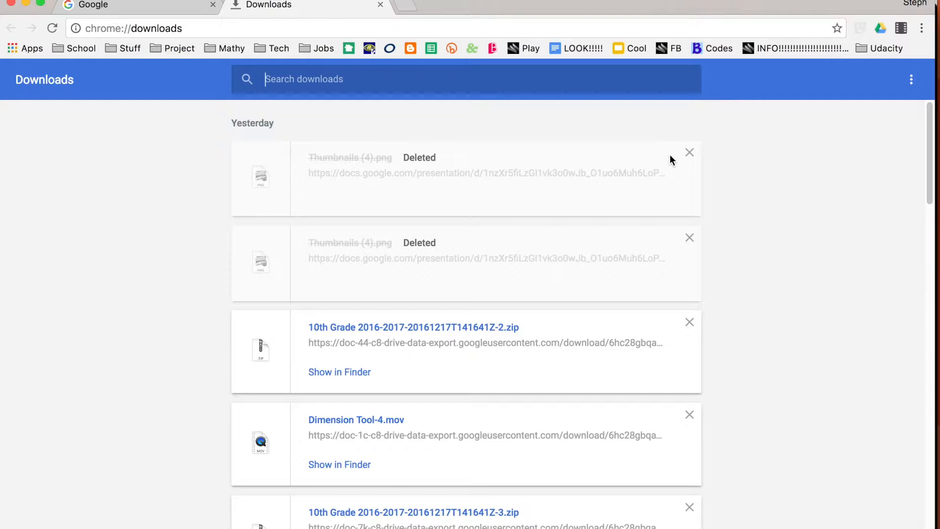
scroll(down, 3)
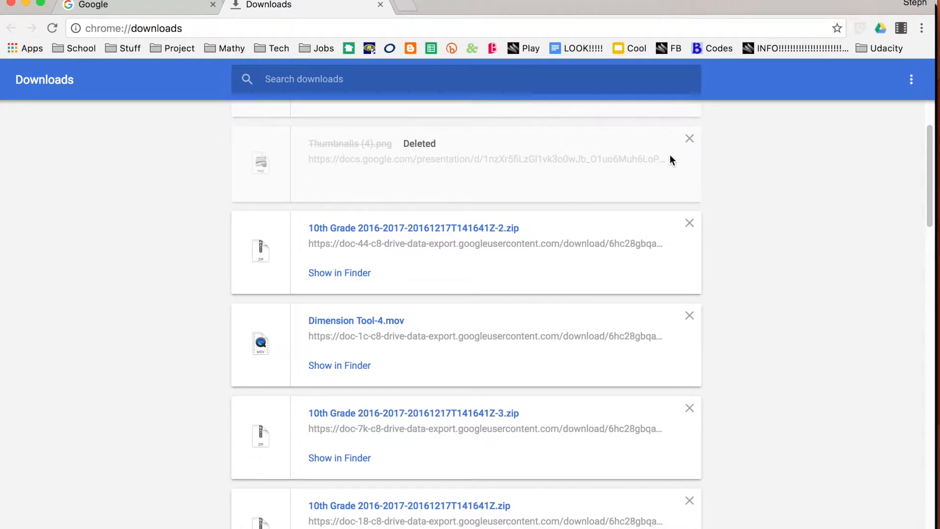
scroll(up, 3)
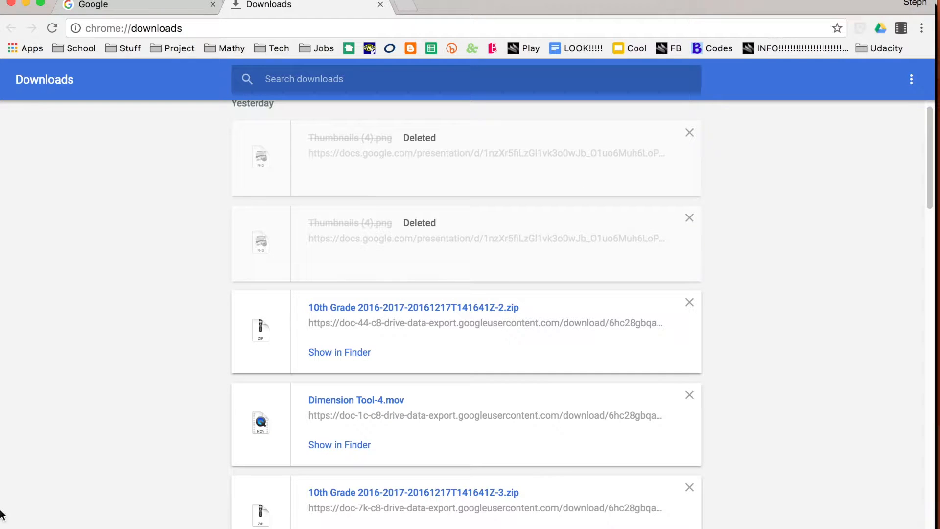
mouse_move(340, 331)
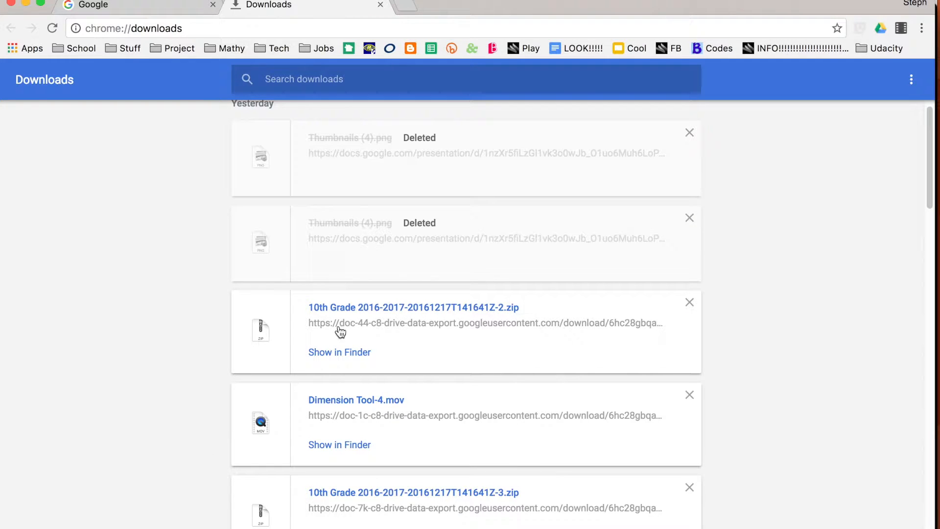
Scroll the downloads list and open the Dimension Tool-4.mov video in a player.
scroll(down, 3)
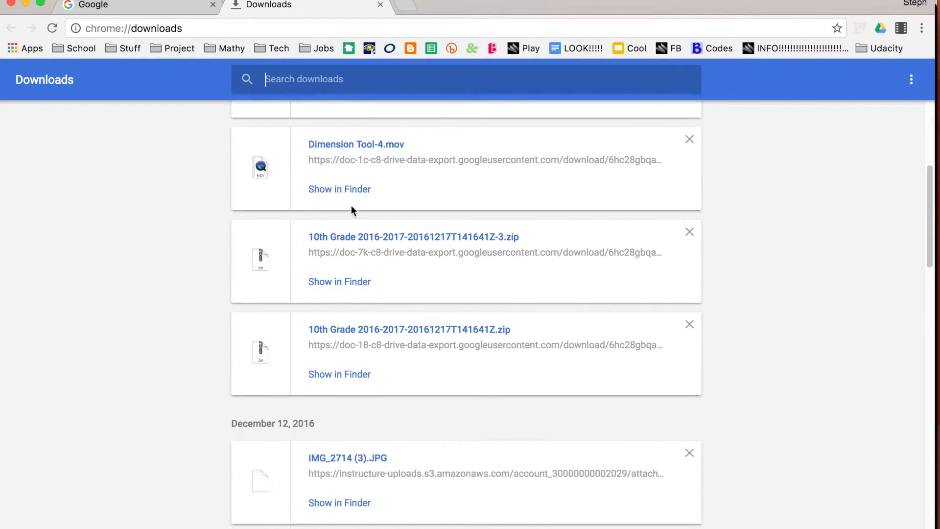
scroll(down, 3)
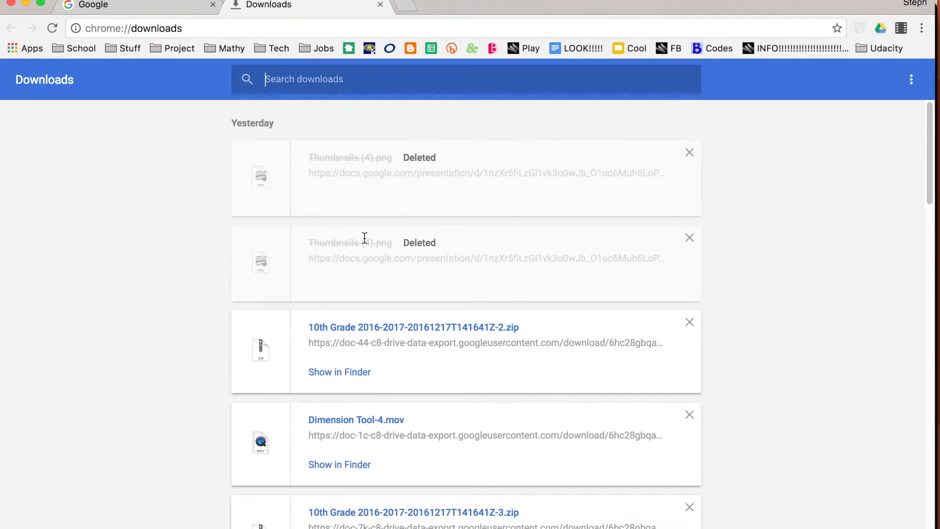
mouse_move(420, 183)
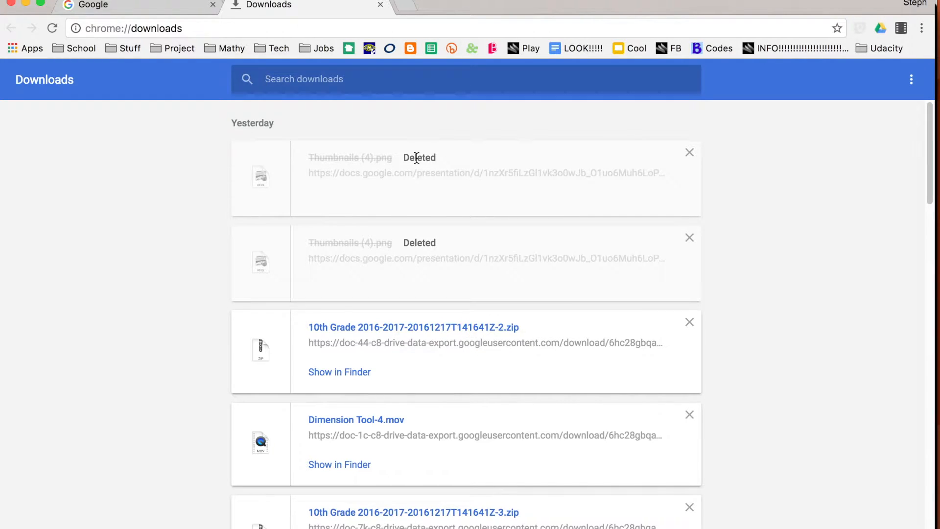
scroll(down, 3)
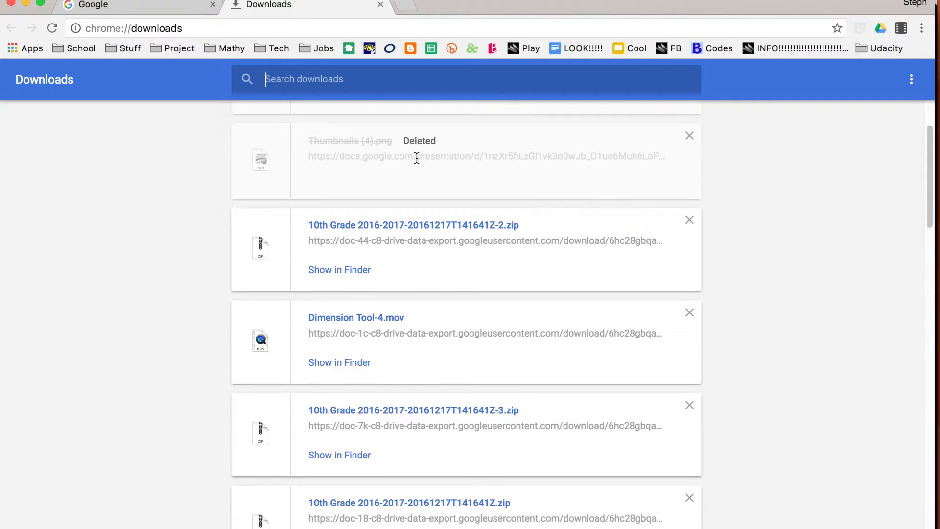
scroll(down, 3)
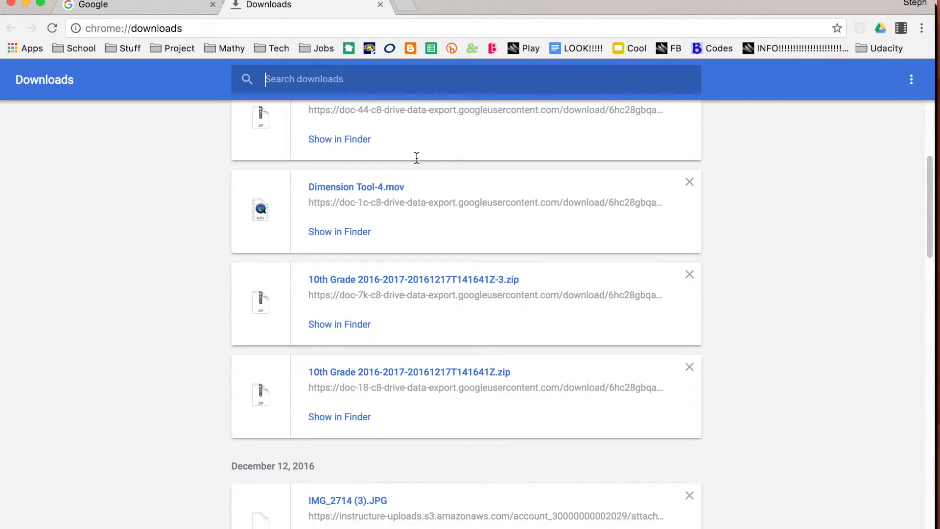
scroll(down, 3)
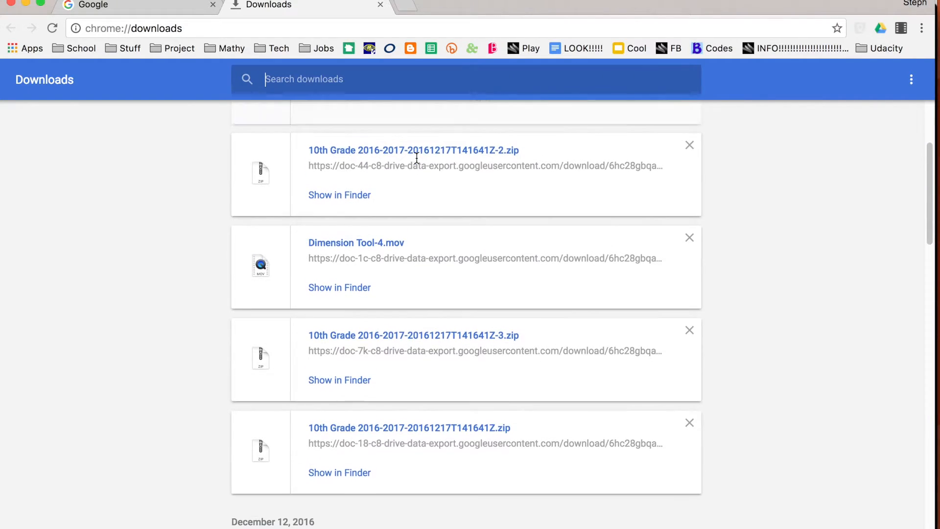
scroll(up, 3)
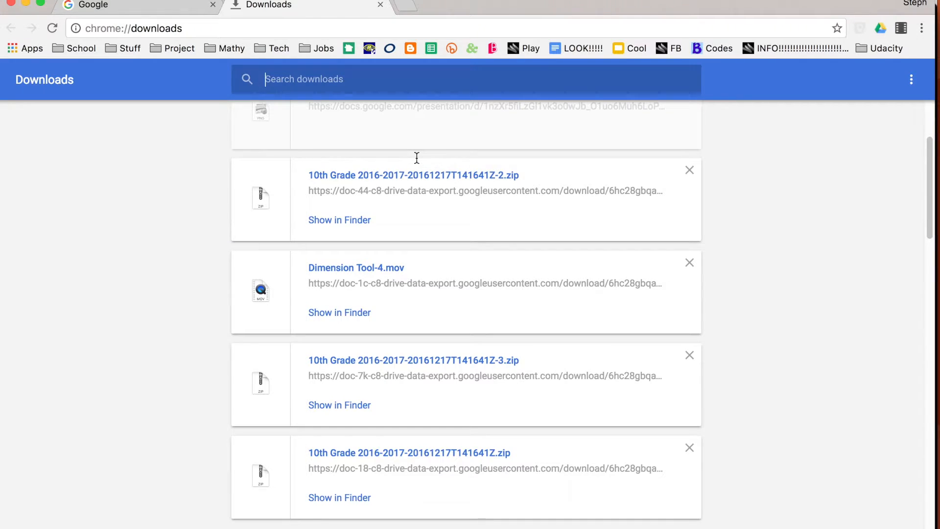
scroll(down, 3)
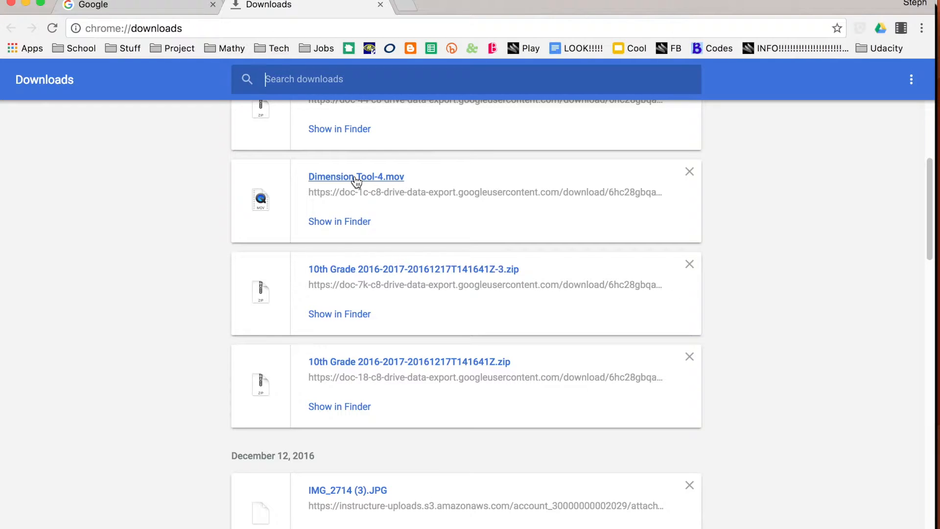
mouse_move(359, 186)
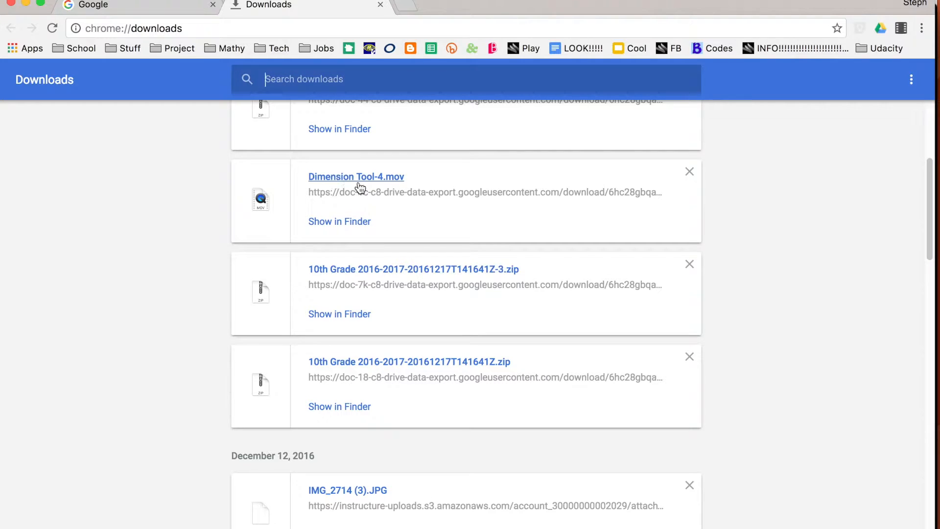
click(355, 177)
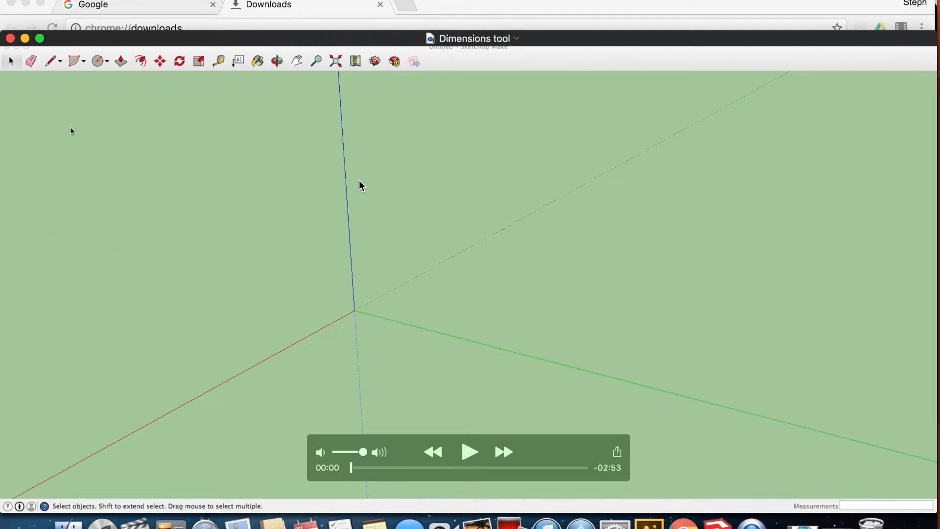
mouse_move(466, 54)
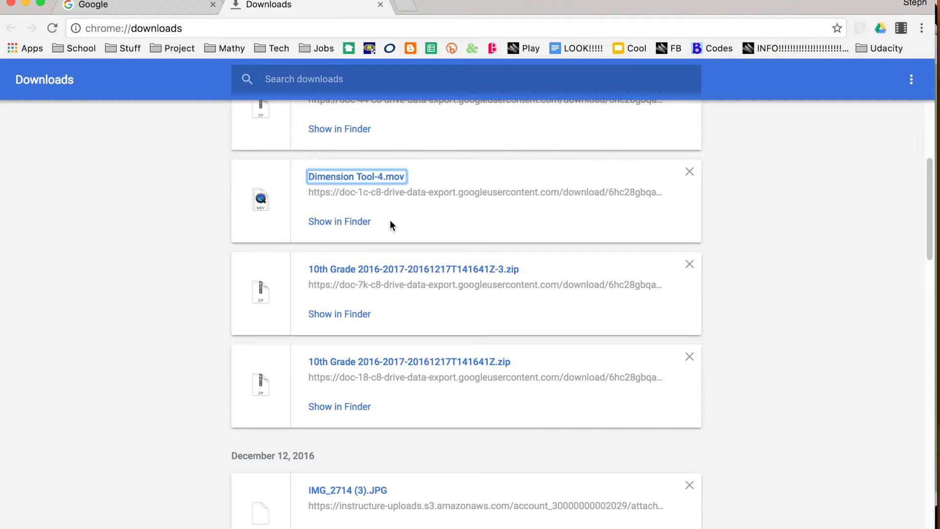
mouse_move(339, 221)
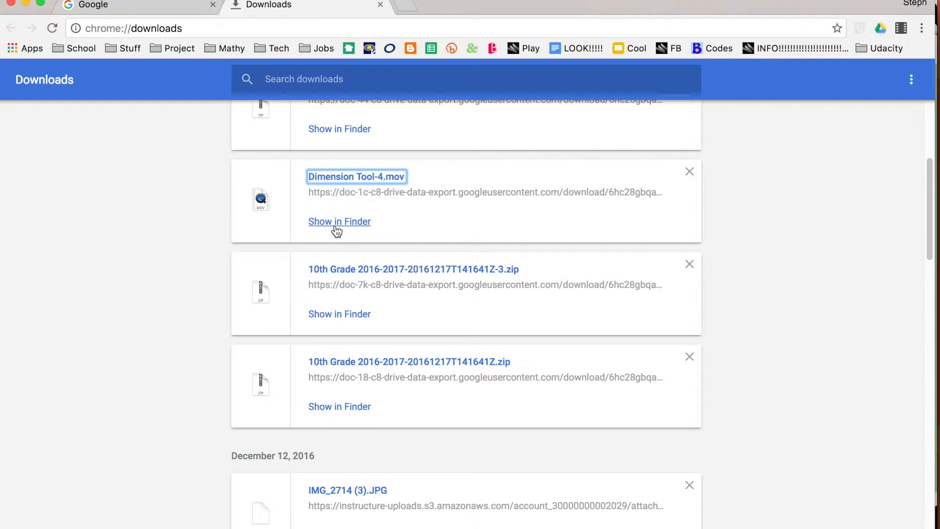
mouse_move(349, 230)
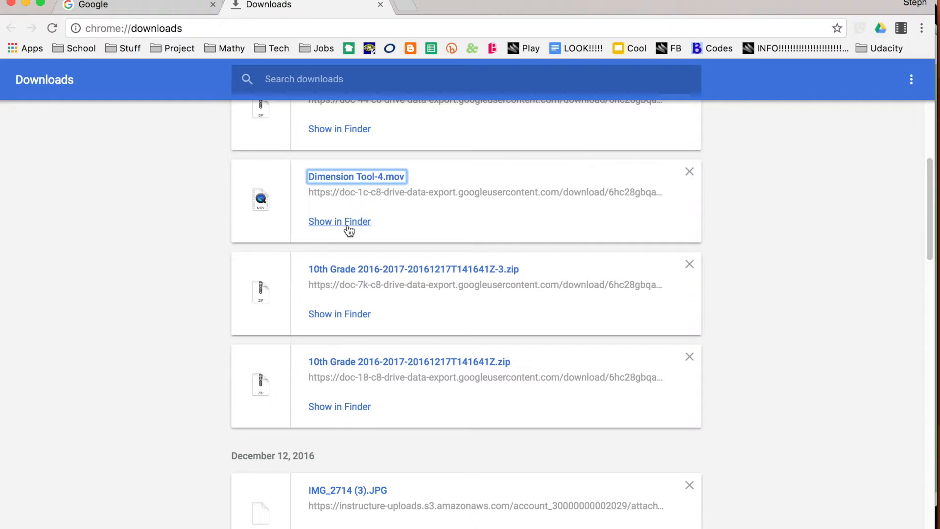
mouse_move(342, 230)
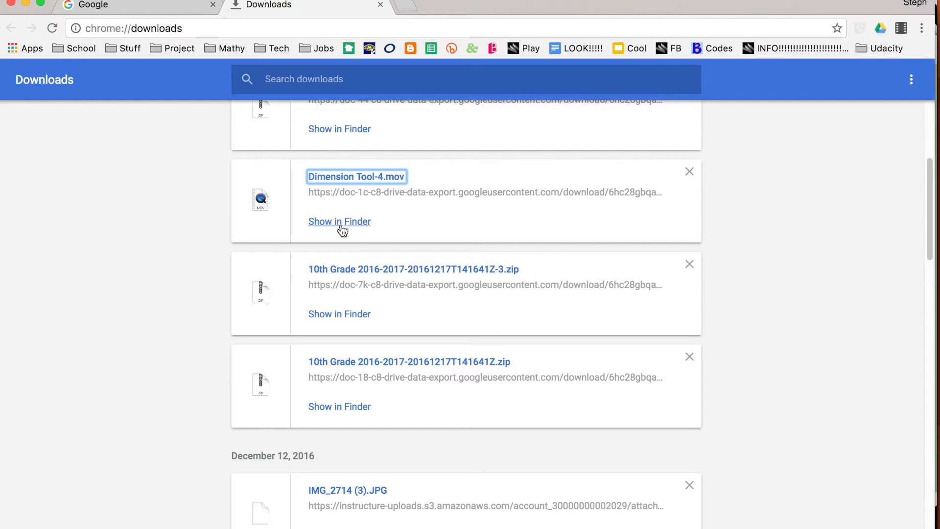
mouse_move(519, 238)
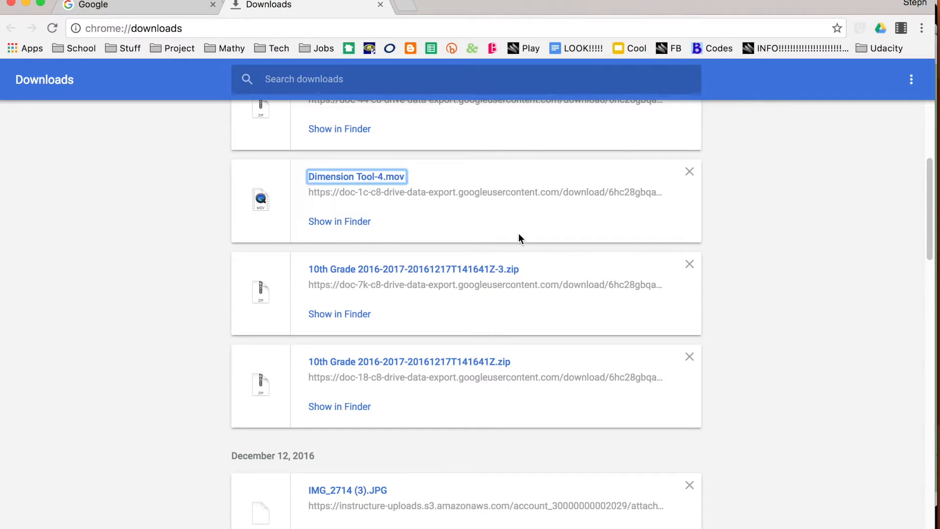
Remove the Dimension Tool-4.mov entry from the Downloads list.
scroll(up, 3)
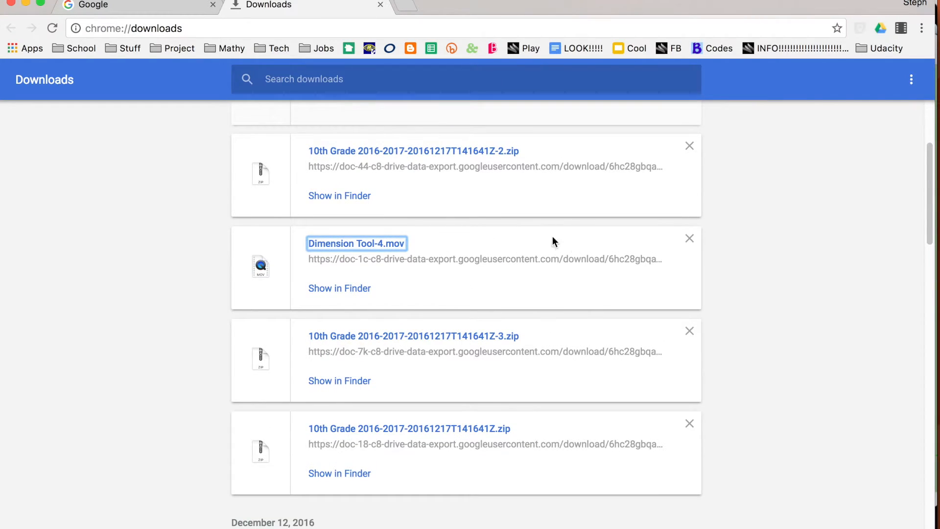
mouse_move(689, 238)
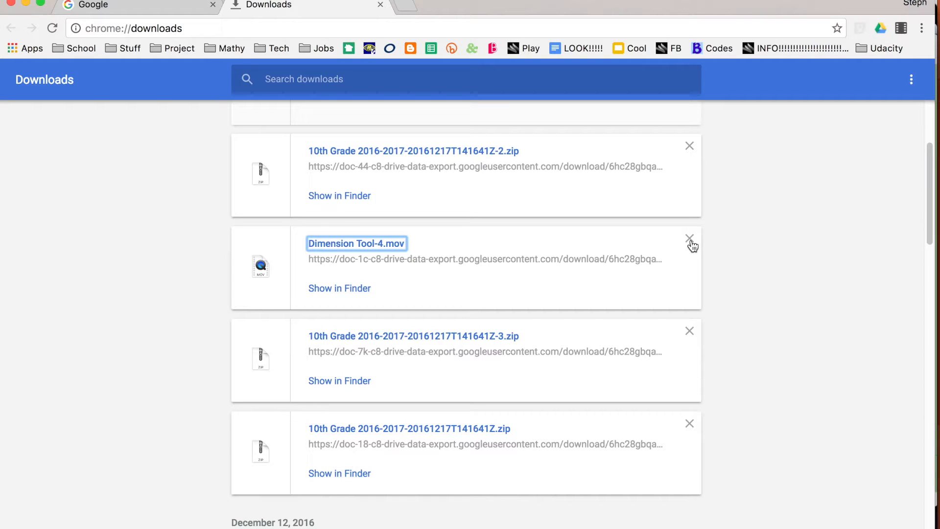
mouse_move(689, 238)
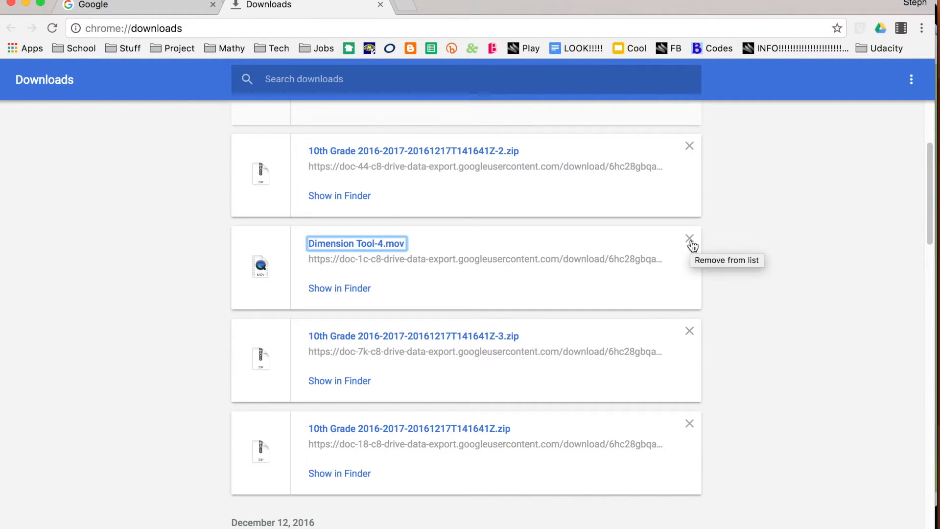
click(689, 238)
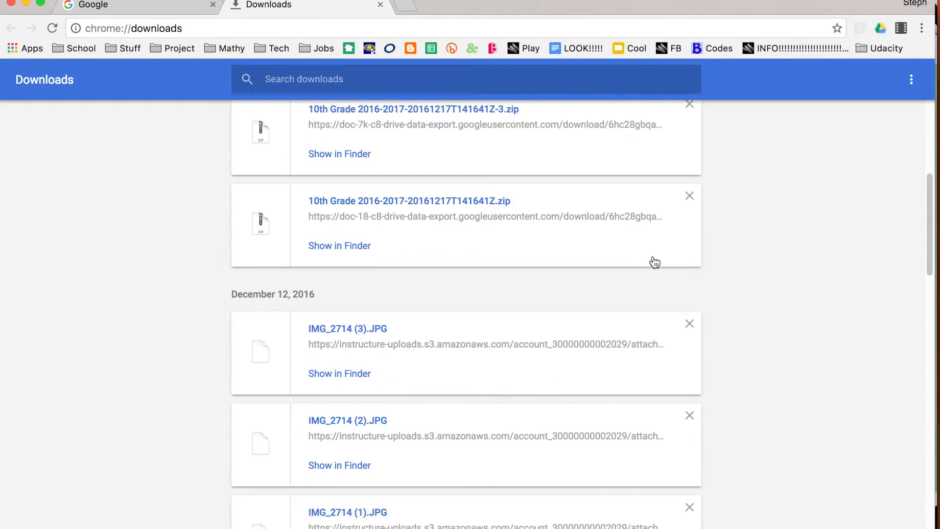
scroll(down, 3)
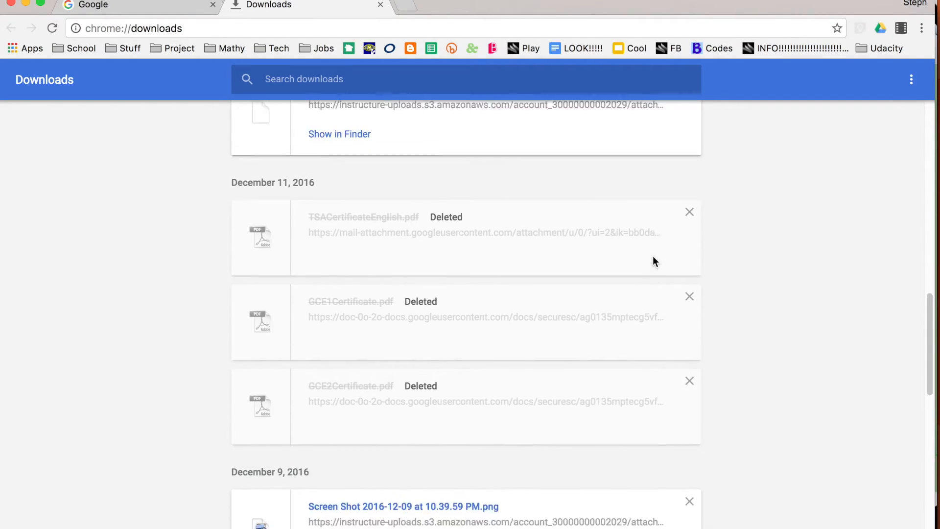
scroll(down, 3)
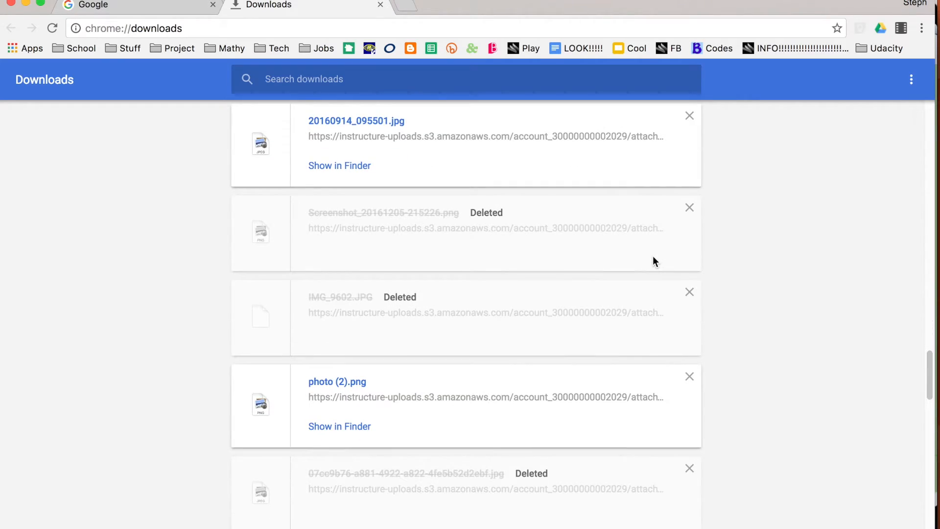
scroll(down, 3)
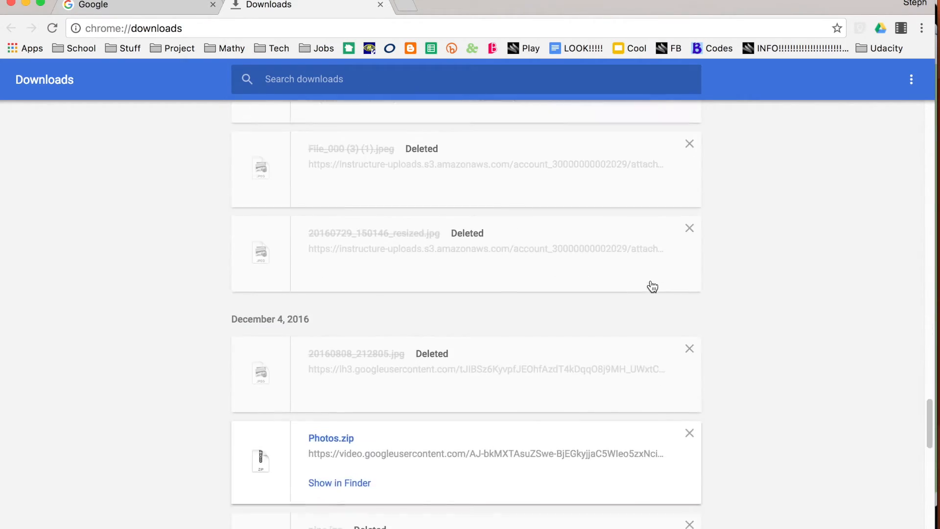
scroll(down, 3)
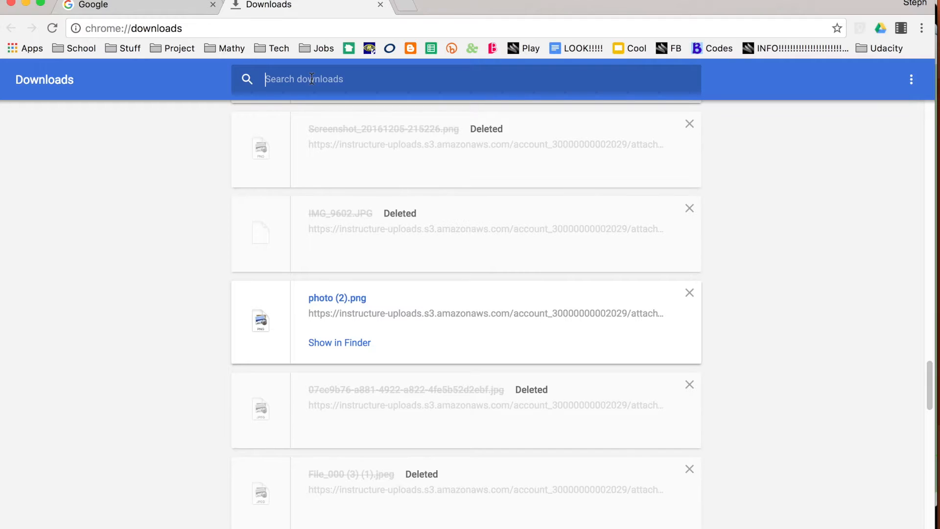
Search downloads for 'ixl' and browse the IXL score grids and IXLs.mov results.
text(ixl)
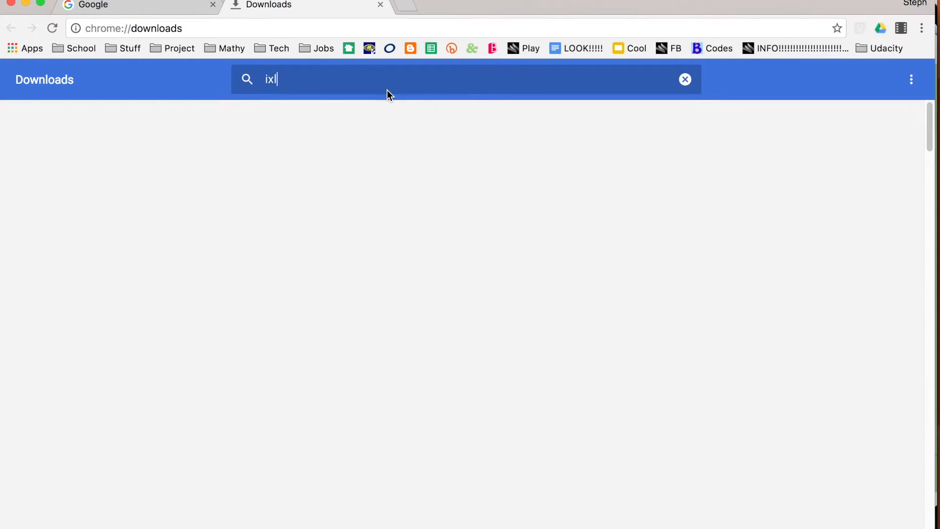
mouse_move(511, 208)
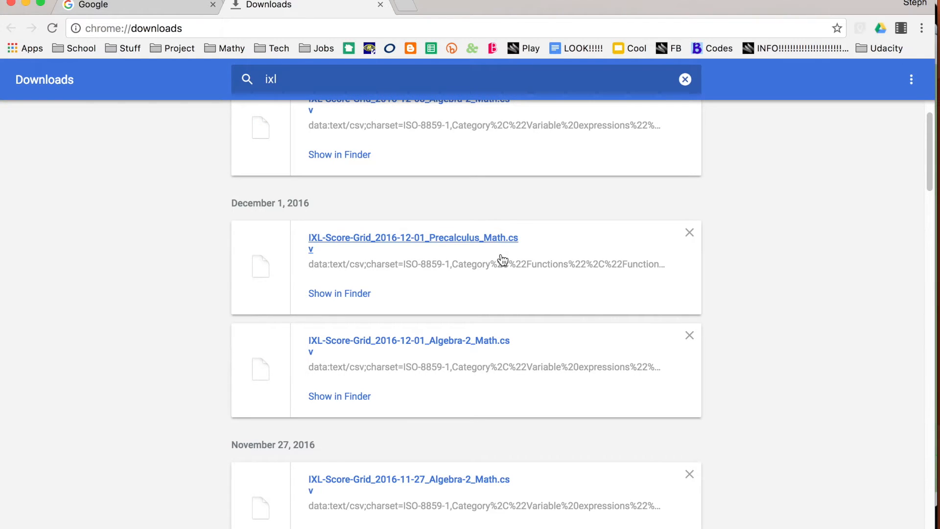
scroll(down, 3)
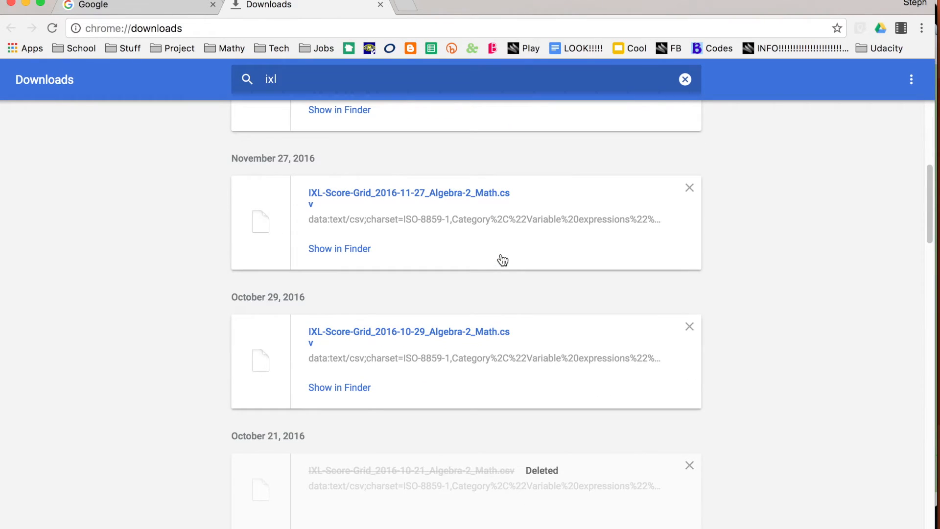
scroll(down, 3)
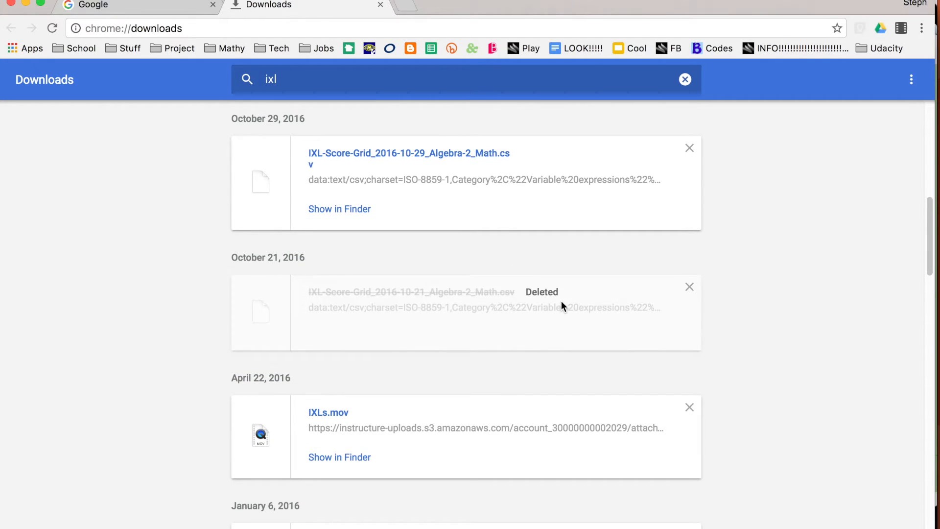
scroll(down, 3)
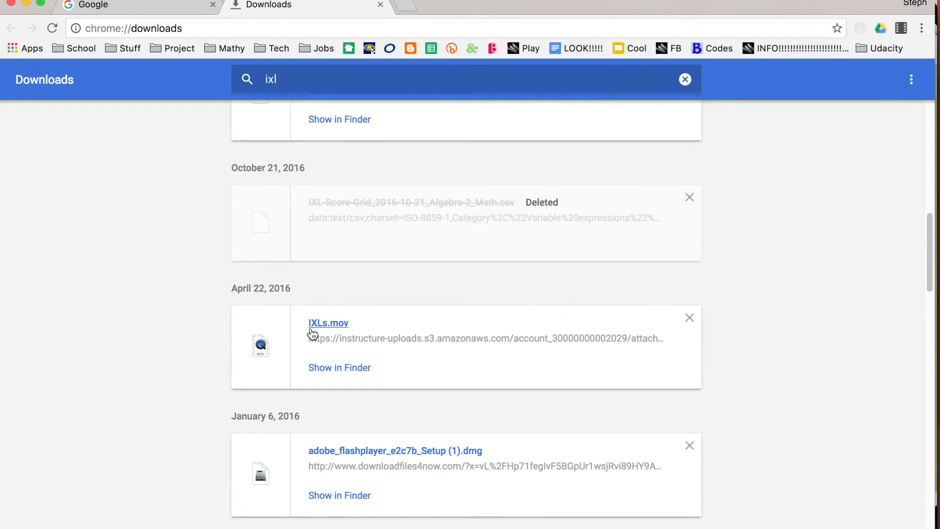
mouse_move(330, 332)
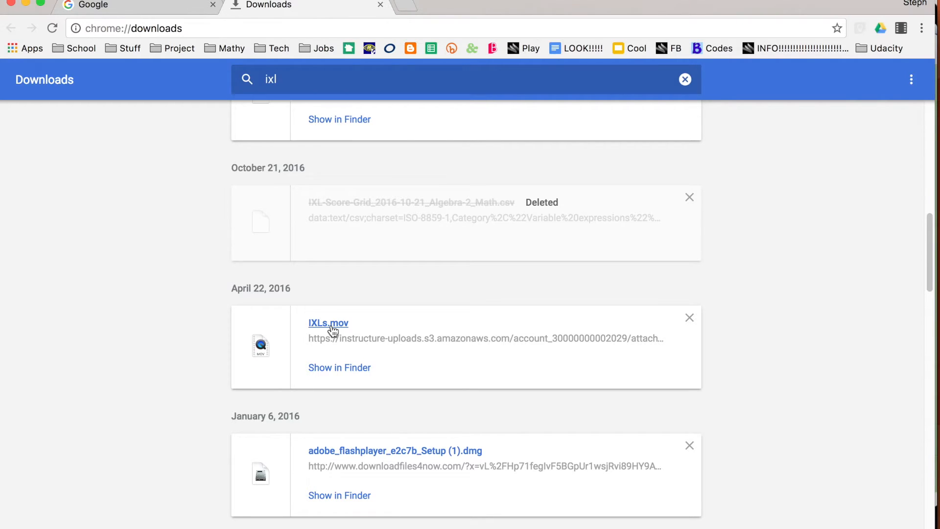
scroll(up, 3)
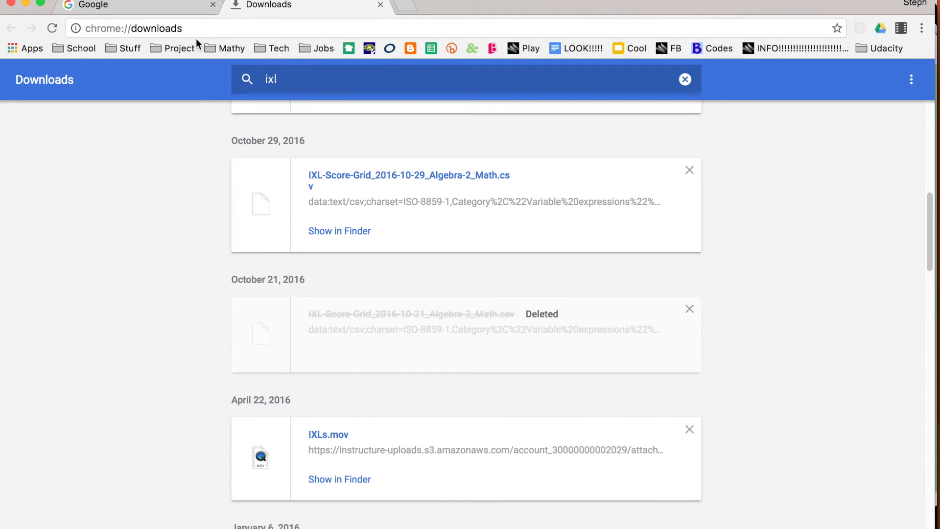
click(134, 28)
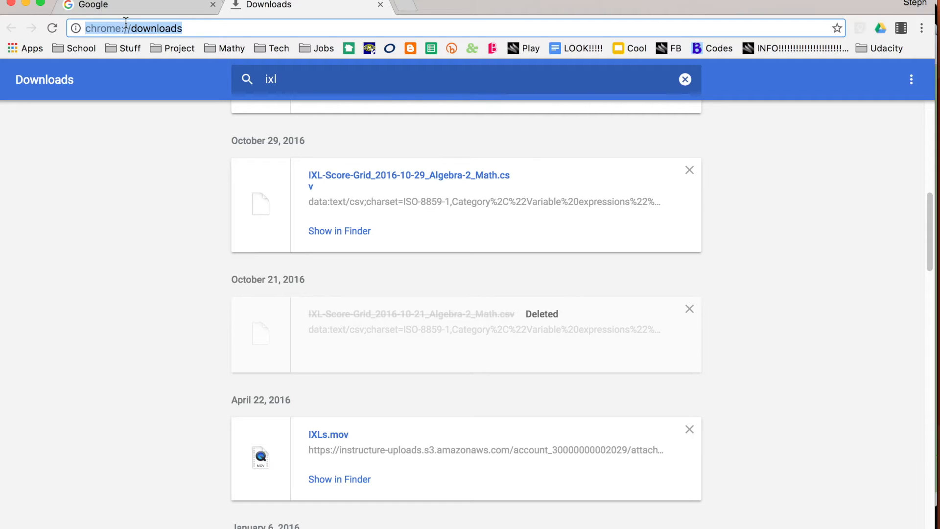
mouse_move(641, 42)
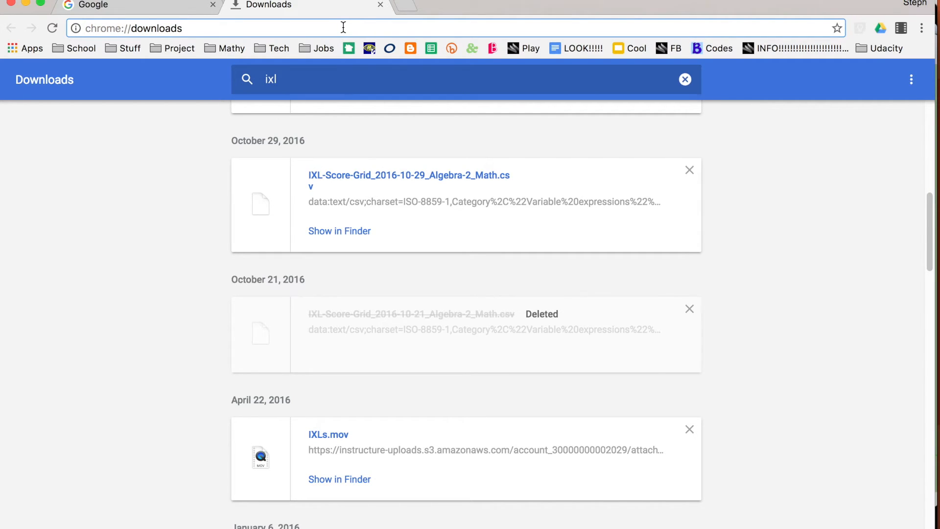
mouse_move(630, 227)
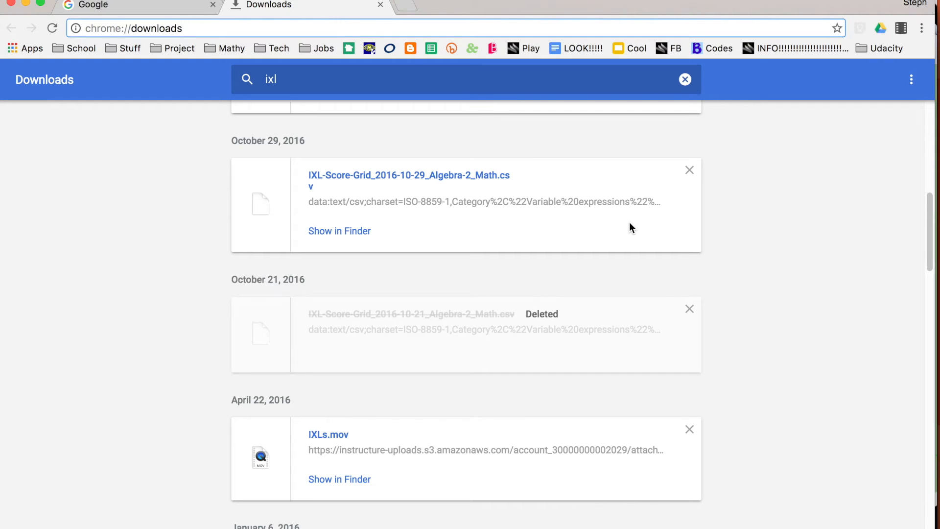
scroll(up, 3)
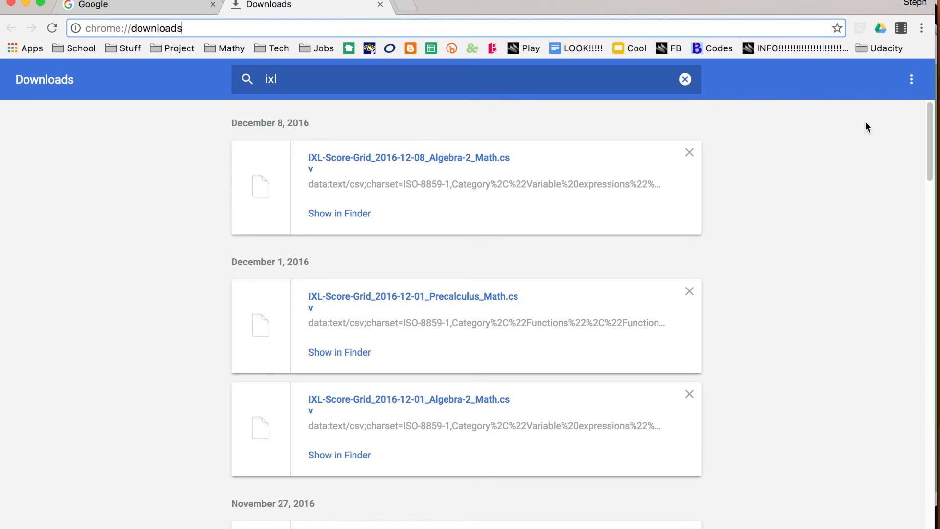
mouse_move(911, 78)
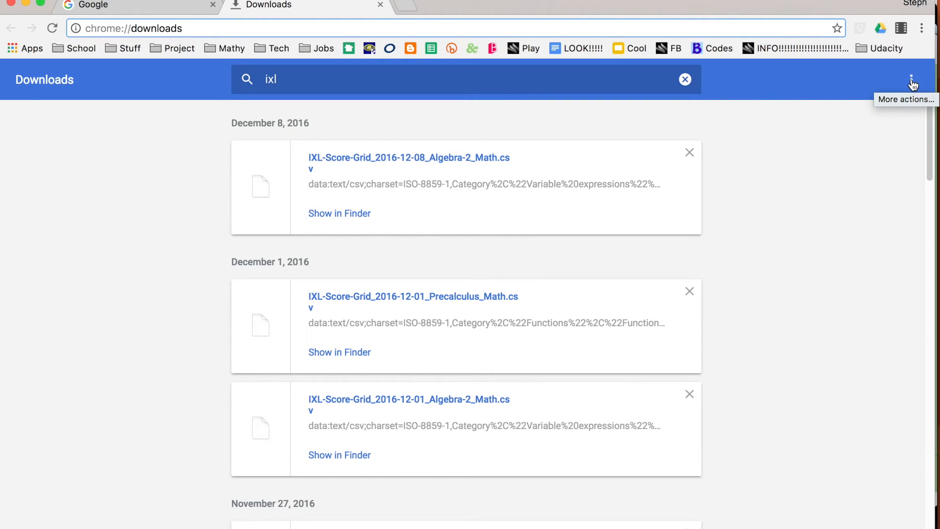
Open the Downloads page's more-actions menu showing Open downloads folder.
click(911, 79)
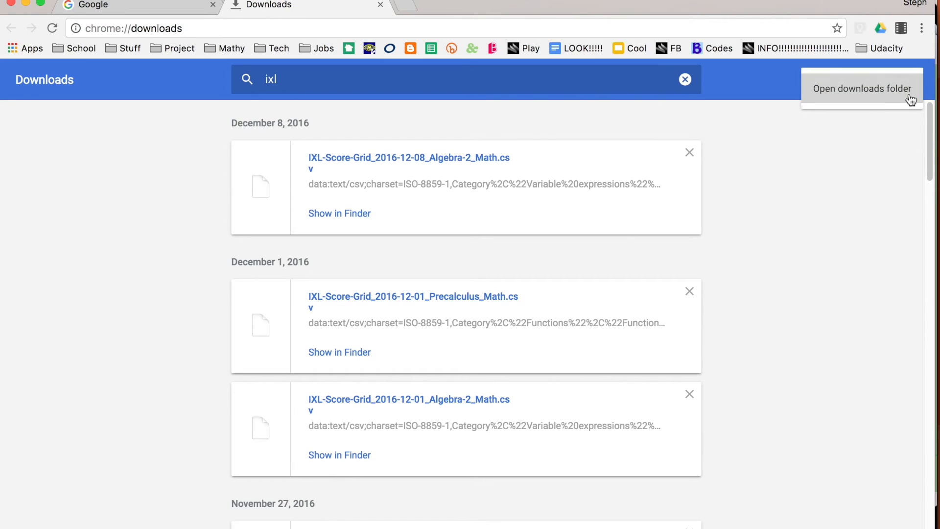
mouse_move(880, 95)
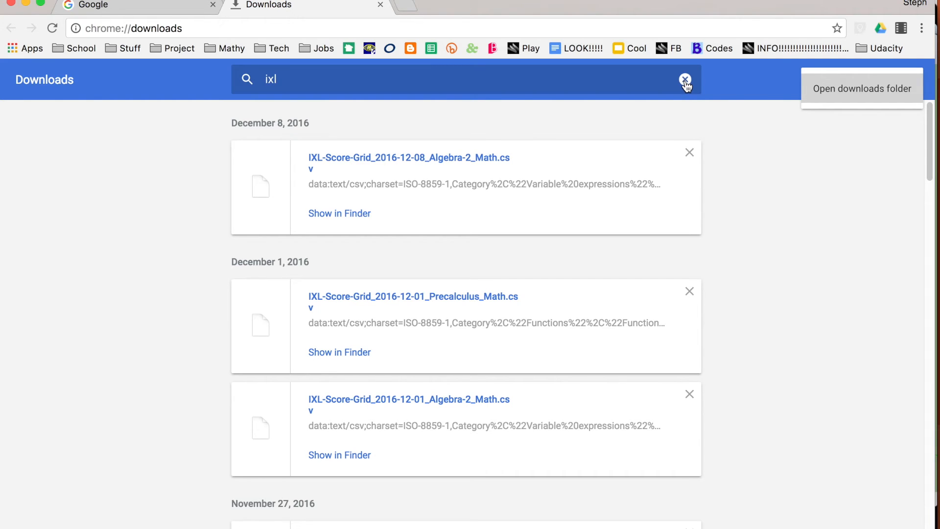
Clear the 'ixl' search and scroll through the full downloads list.
click(685, 78)
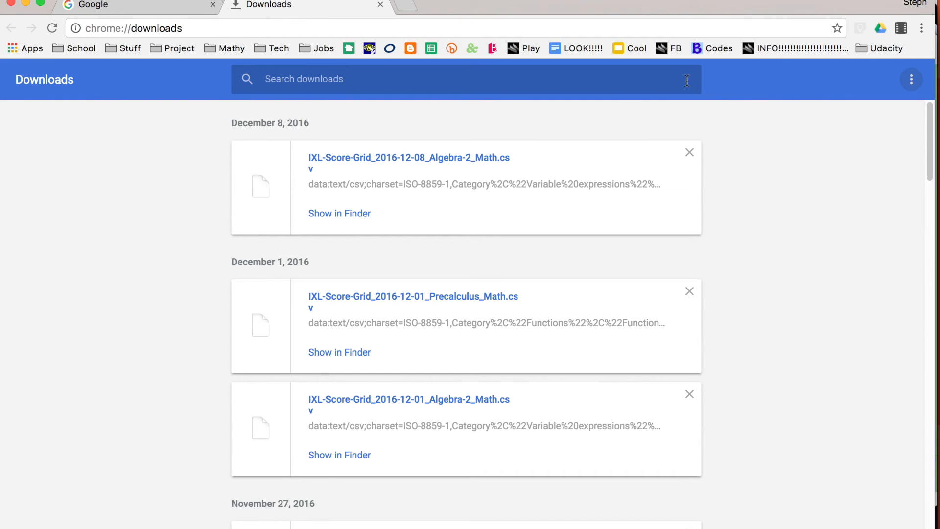
scroll(down, 3)
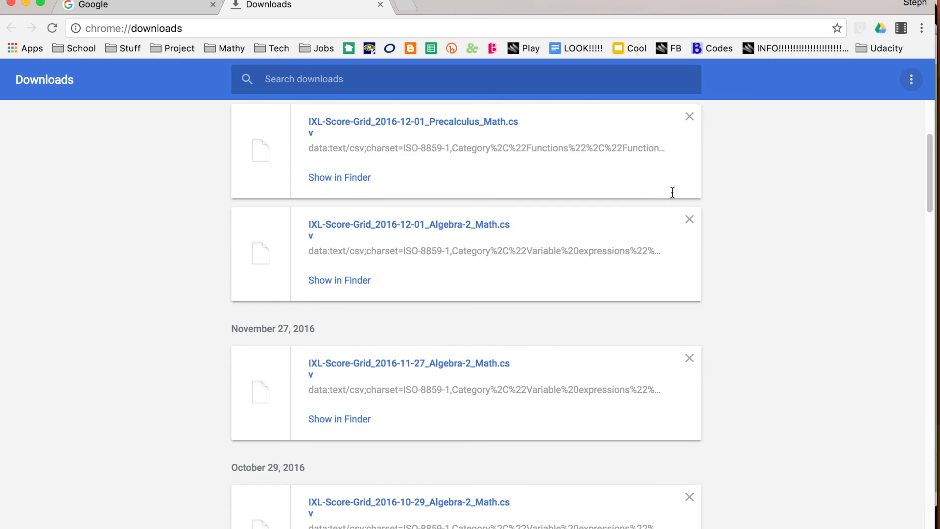
scroll(up, 3)
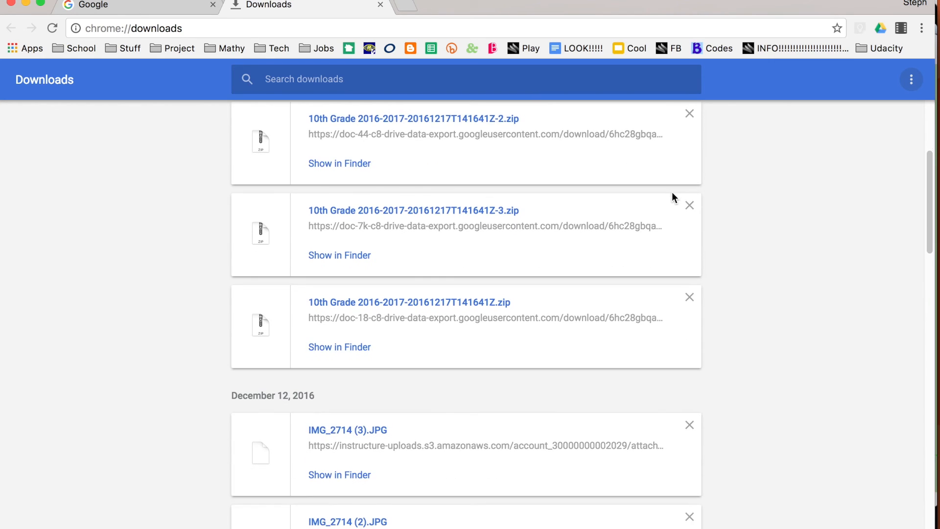
scroll(down, 3)
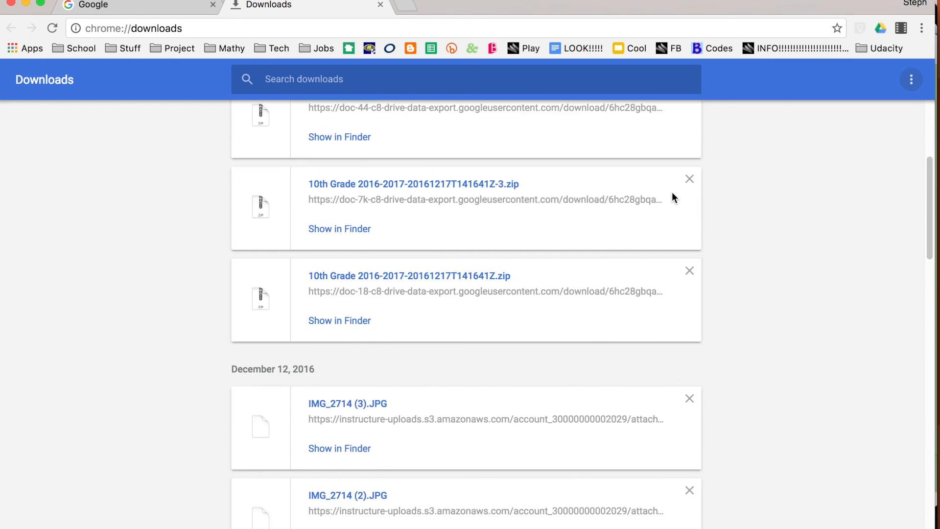